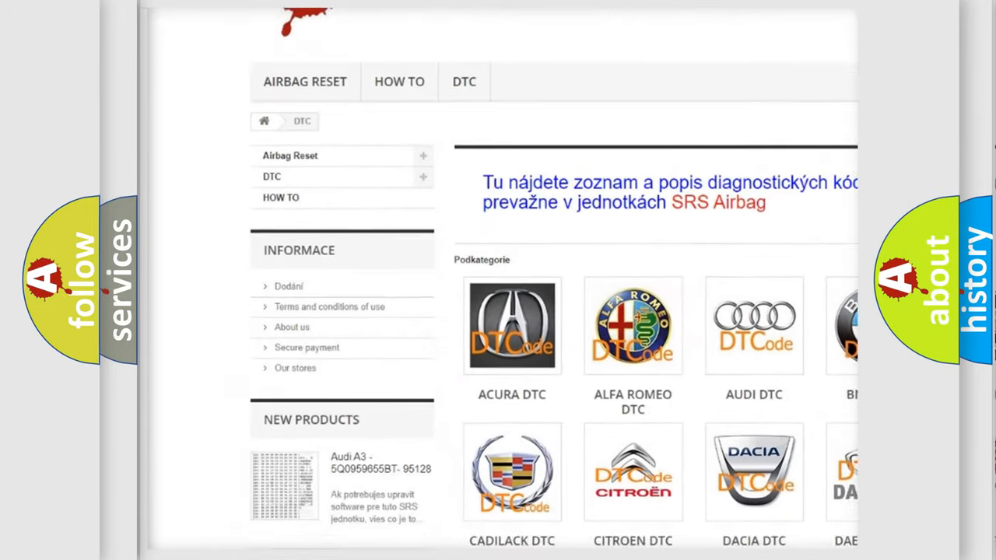
pyautogui.scroll(-3)
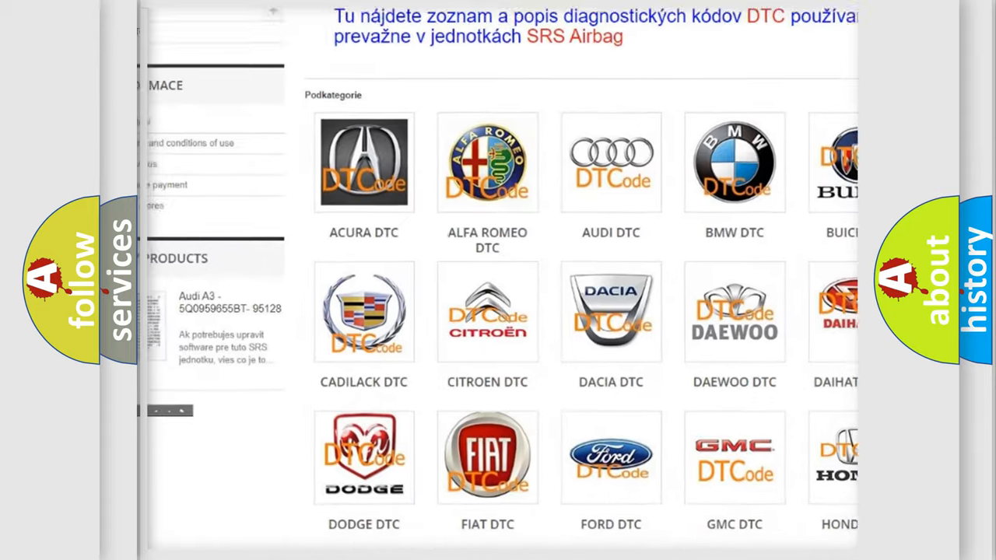